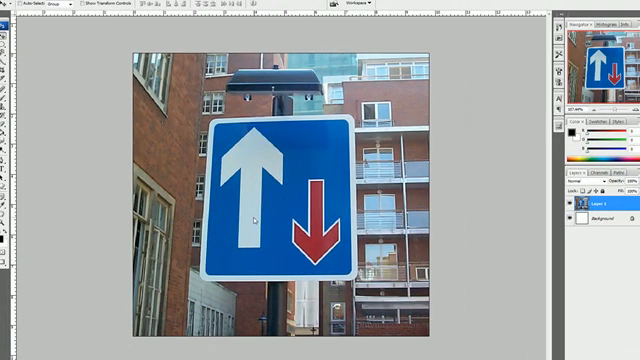
mouse_move(272, 208)
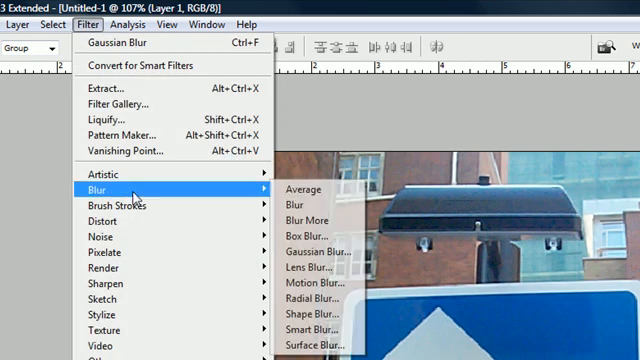
mouse_move(312, 284)
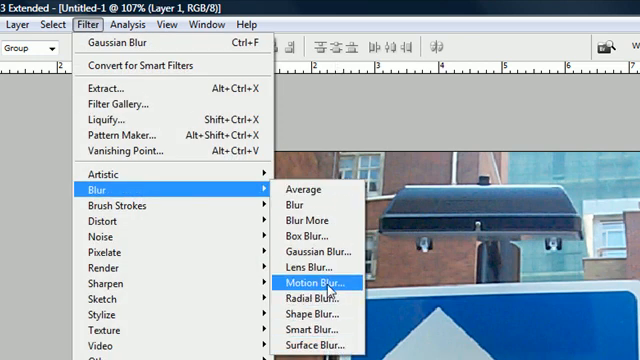
left_click(312, 284)
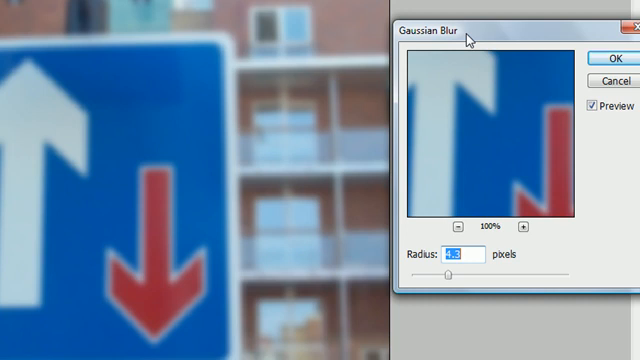
mouse_move(472, 332)
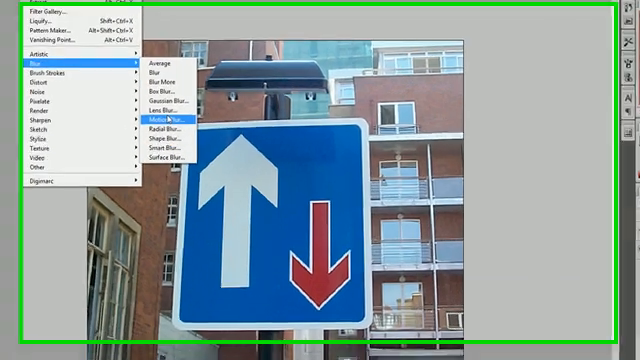
Preview a horizontal Motion Blur at angle 0 on the road sign photo
left_click(160, 118)
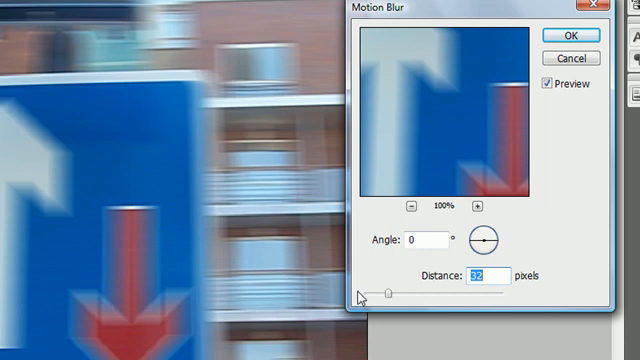
left_click(564, 32)
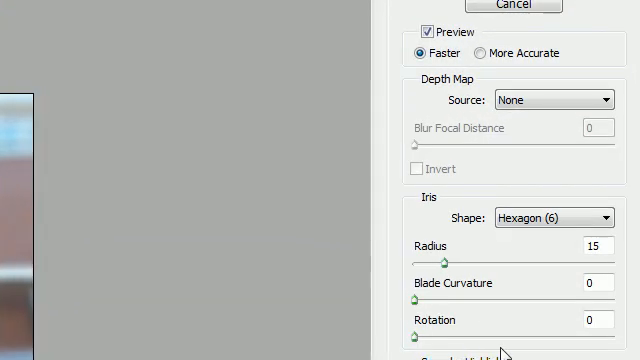
mouse_move(442, 106)
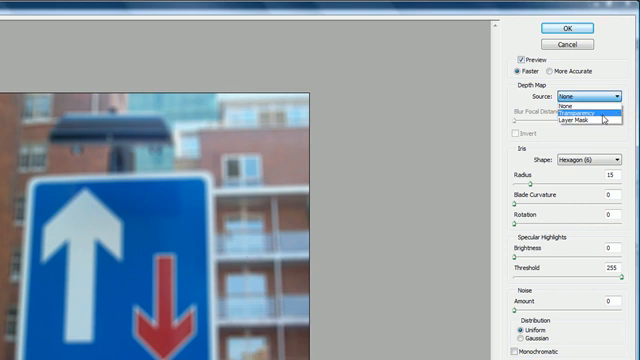
Preview a hexagon-iris Lens Blur with a raised radius and no depth map, then dismiss it
left_click(588, 112)
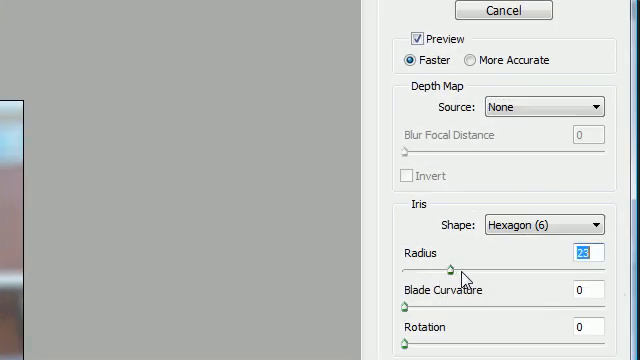
left_click_drag(452, 270, 456, 270)
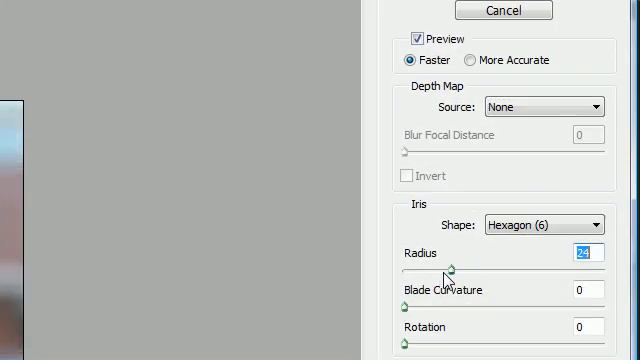
left_click_drag(450, 268, 430, 268)
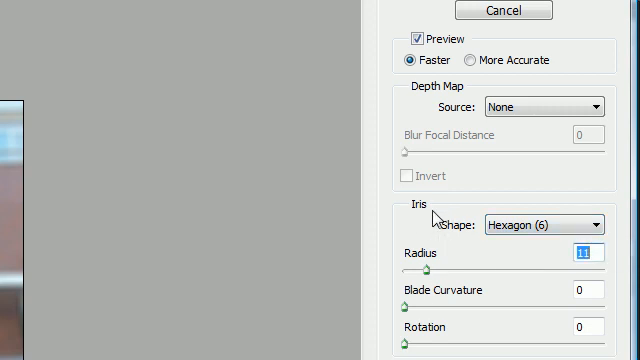
mouse_move(428, 270)
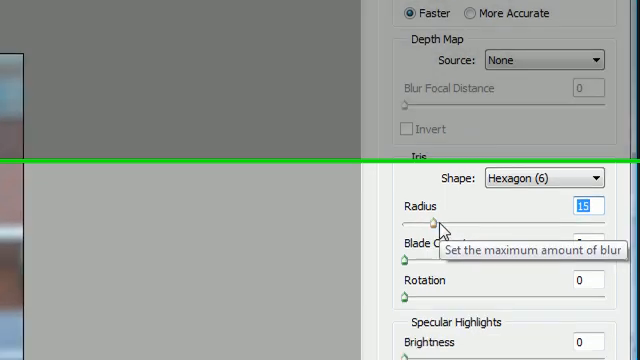
scroll("down", 3)
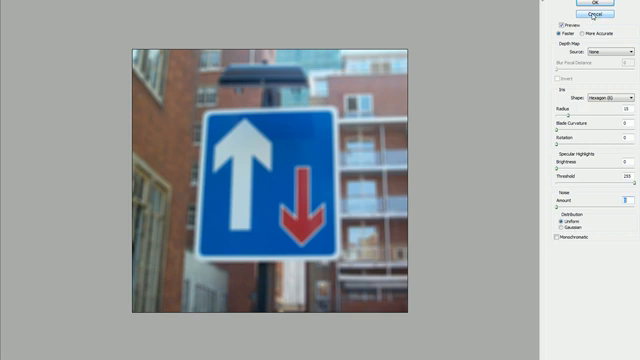
left_click(592, 4)
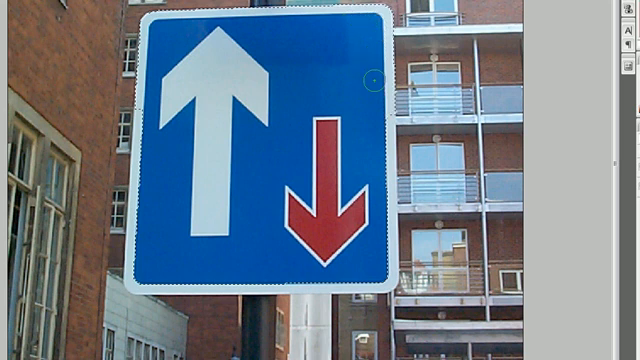
mouse_move(376, 124)
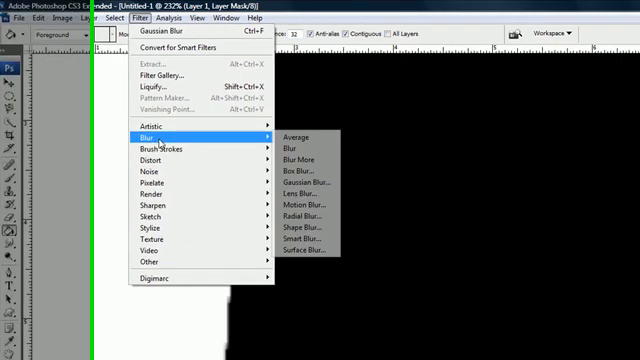
Apply a Gaussian Blur to the sign's layer mask to soften its edges
left_click(304, 178)
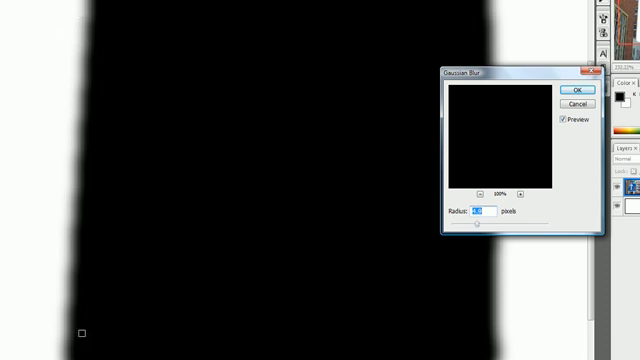
left_click(72, 20)
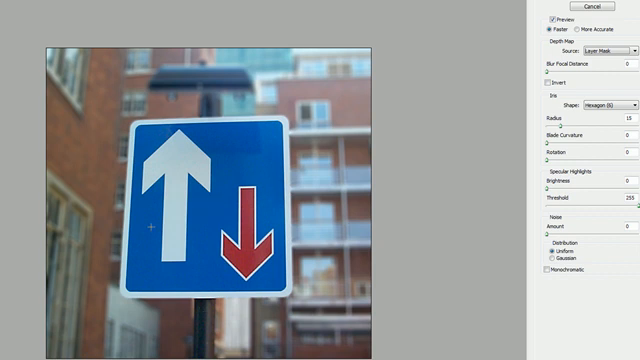
mouse_move(236, 204)
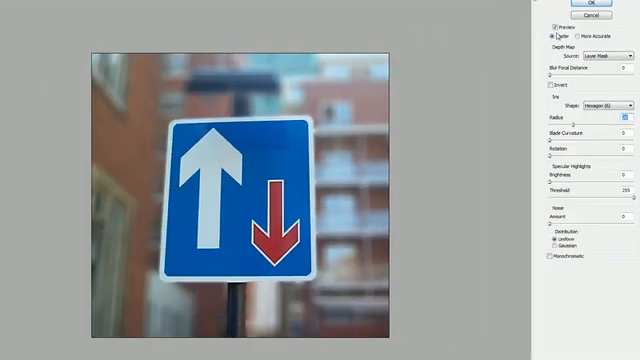
Toggle the Lens Blur preview to compare the mask-guided background blur with the original
left_click(558, 28)
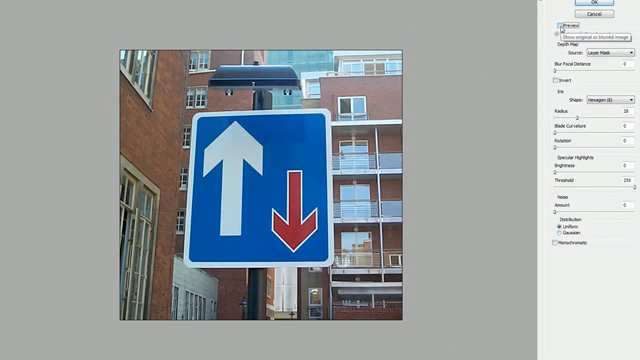